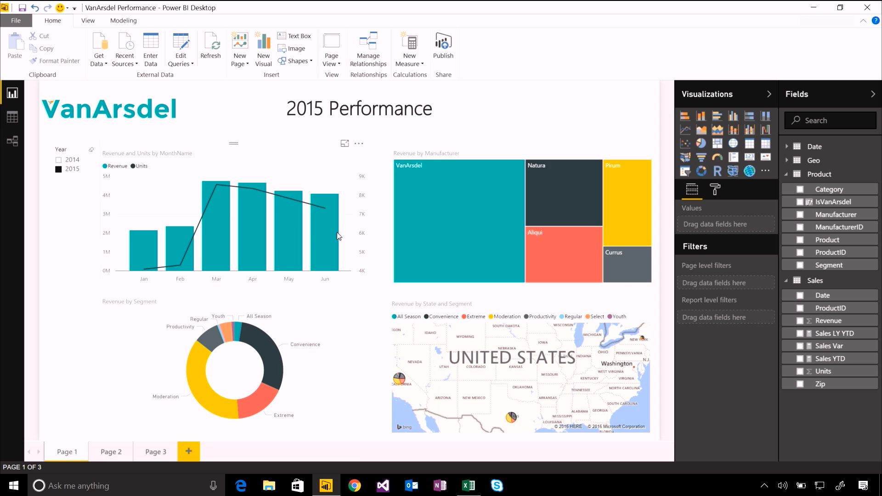
pyautogui.moveTo(627, 268)
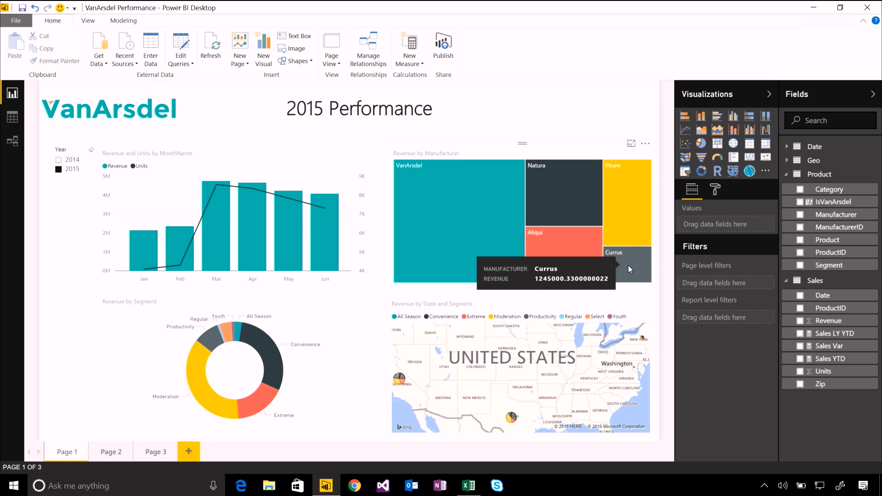
# Step: Select the Currus tile in the Revenue by Manufacturer treemap to cross-highlight the other visuals
pyautogui.click(459, 213)
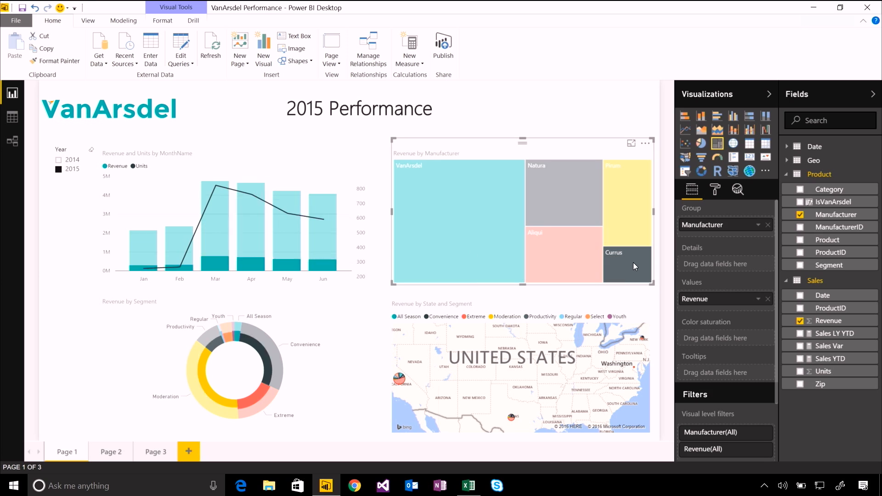
# Step: Exclude Currus from the treemap and expand the Excluded (1) visual-level filter card
pyautogui.rightClick(634, 266)
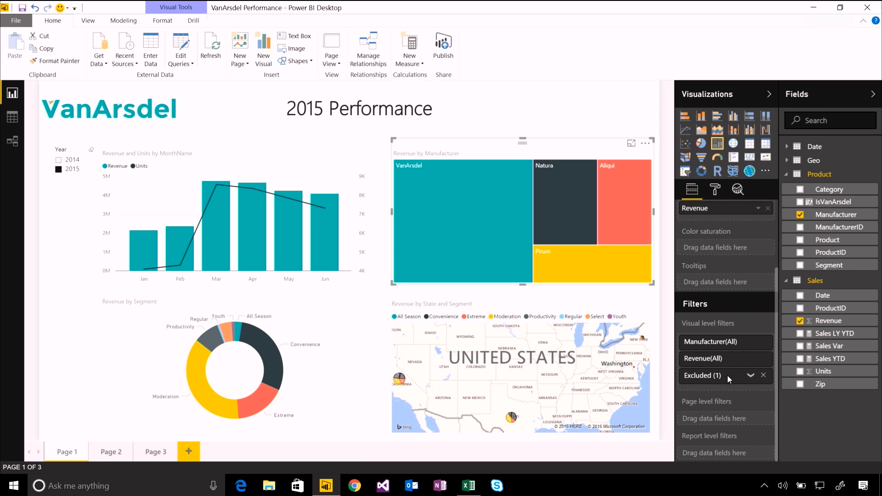
pyautogui.click(749, 375)
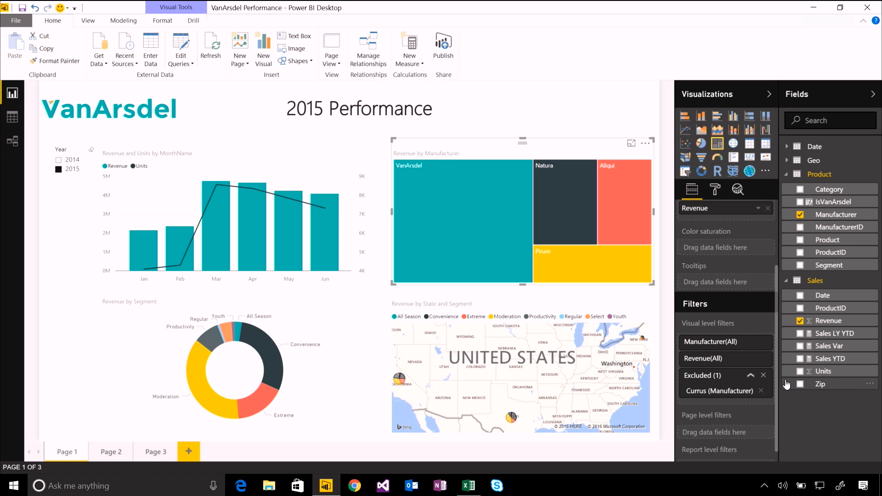
pyautogui.moveTo(313, 295)
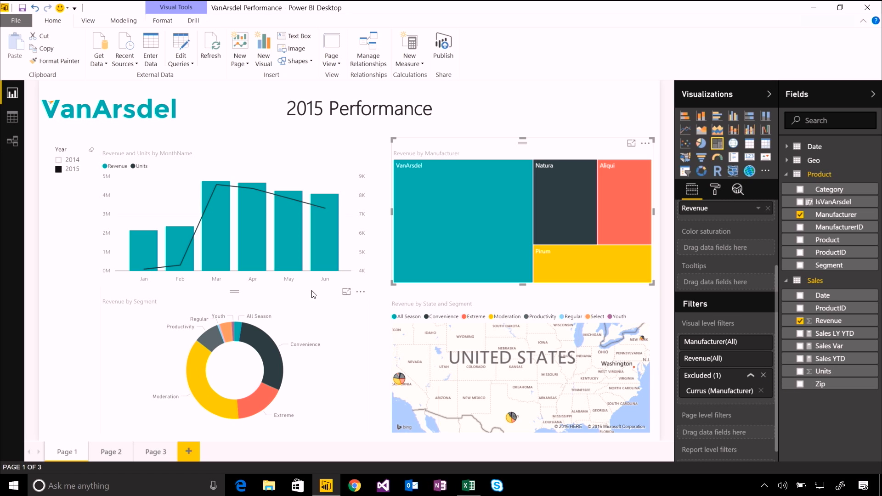
pyautogui.moveTo(228, 329)
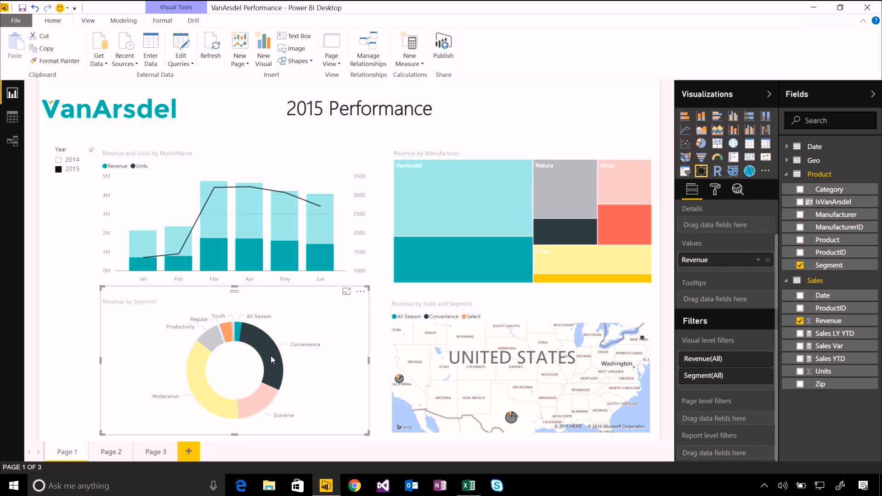
pyautogui.moveTo(273, 362)
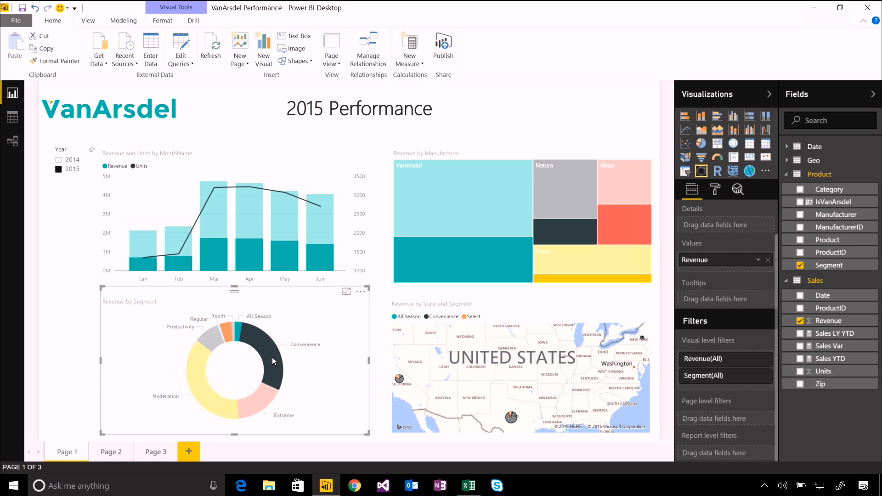
# Step: Include only the Select, All Season and Convenience slices in the Revenue by Segment donut
pyautogui.rightClick(273, 361)
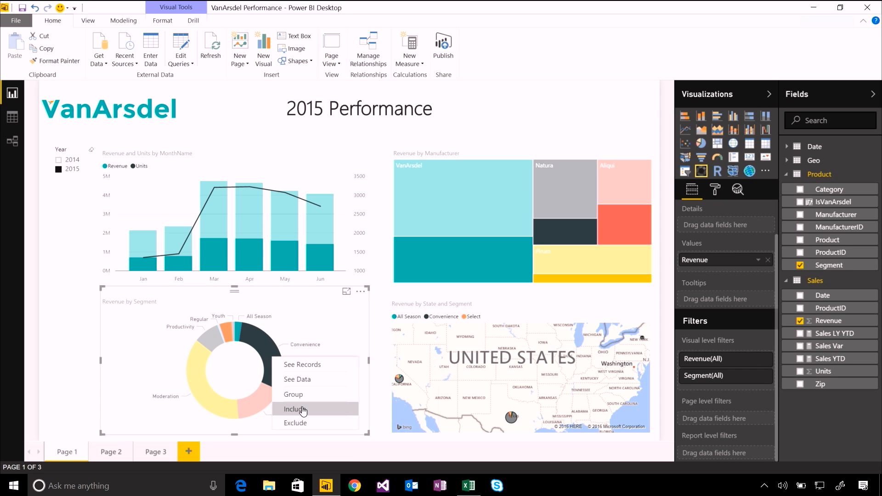
pyautogui.click(293, 409)
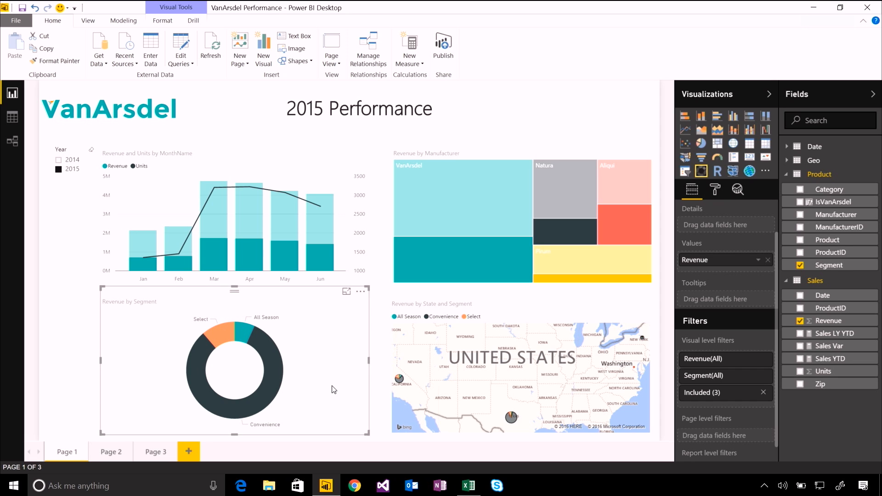
pyautogui.moveTo(745, 410)
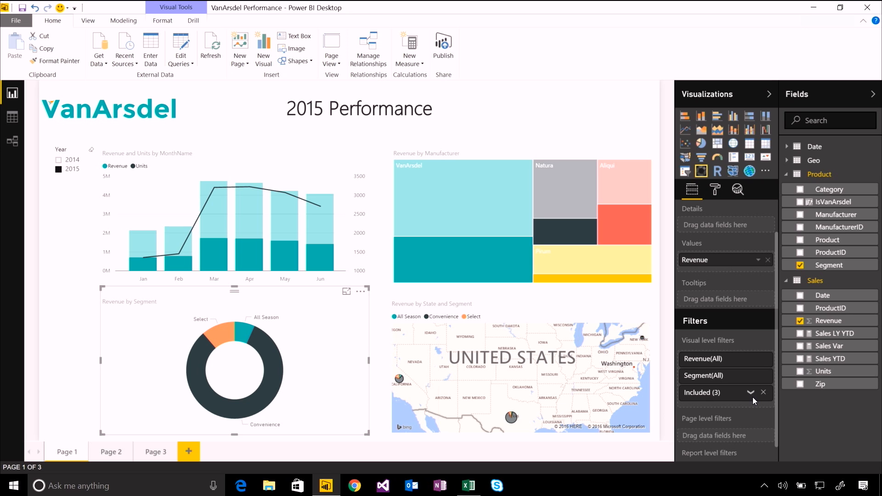
pyautogui.click(752, 392)
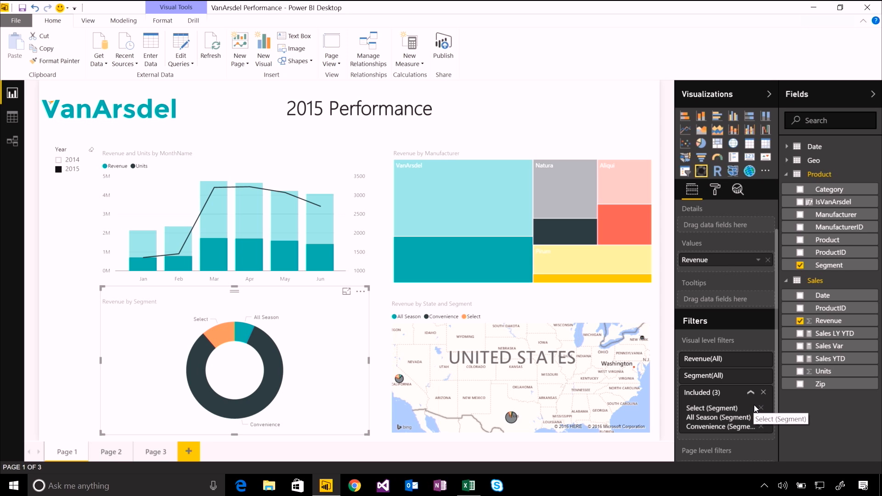
pyautogui.click(99, 315)
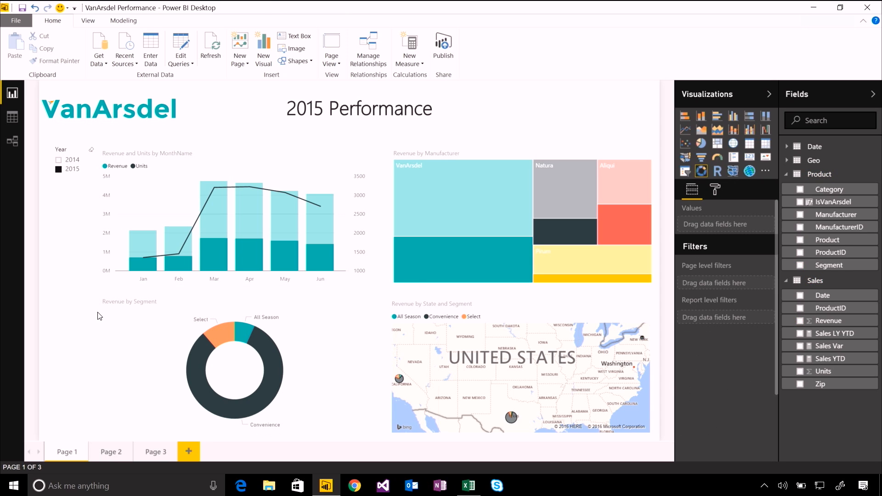